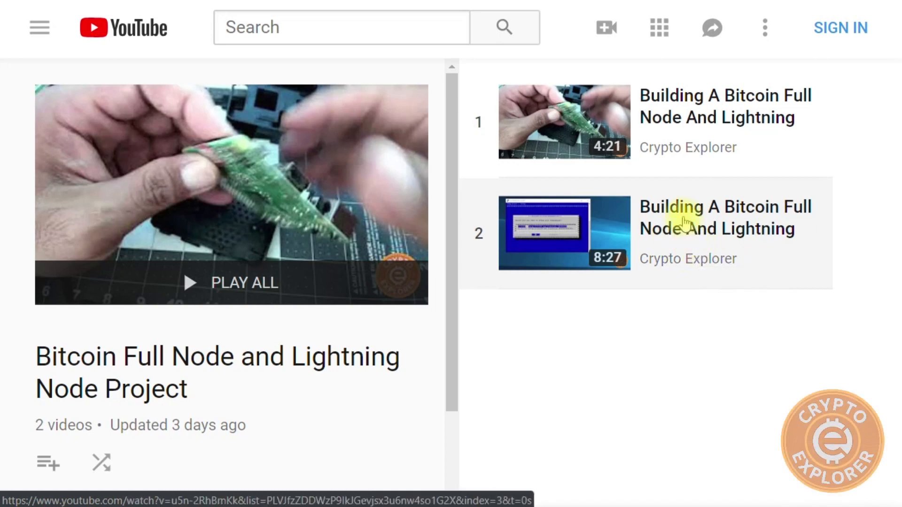
mouse_move(659, 218)
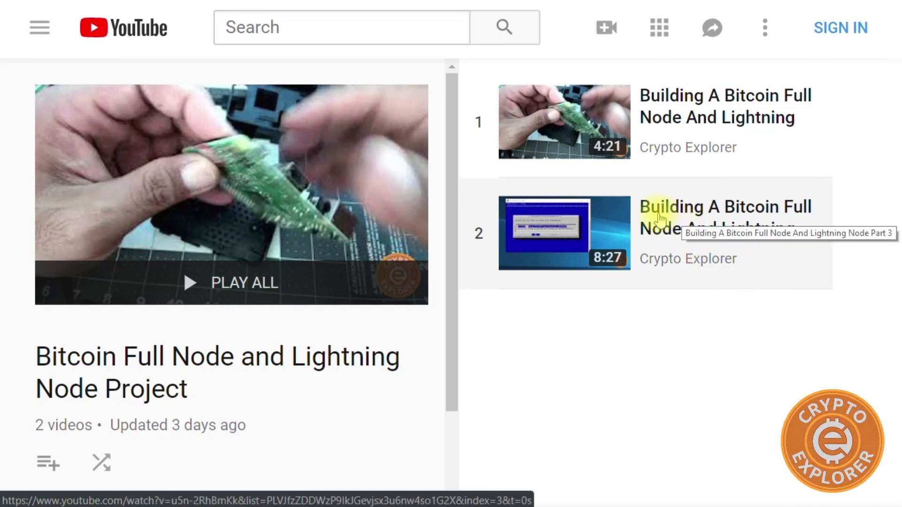
mouse_move(602, 232)
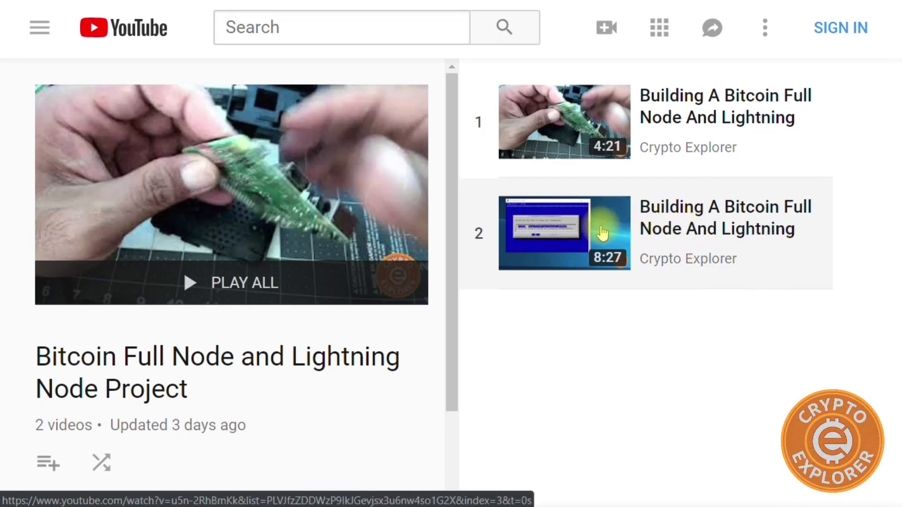
mouse_move(620, 215)
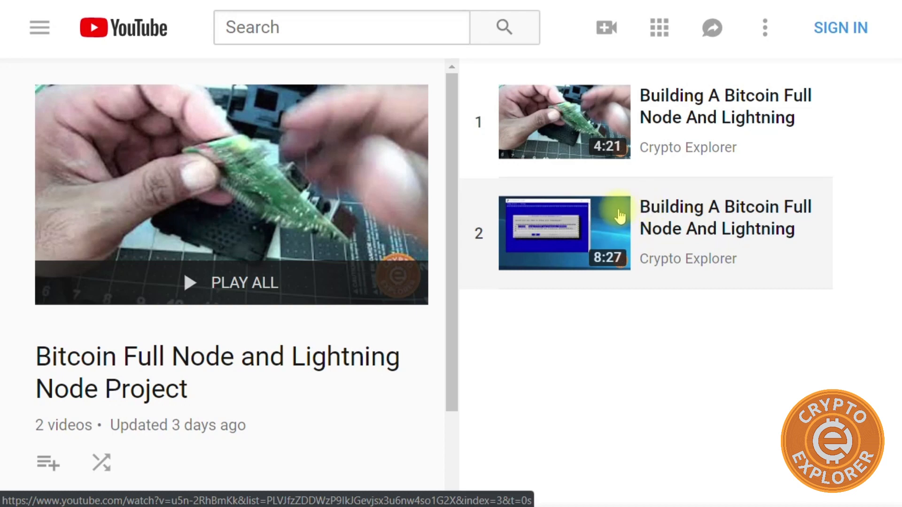
- Enter and confirm the LND wallet password, then answer 'n' to having an existing cipher seed
scroll("down", 3)
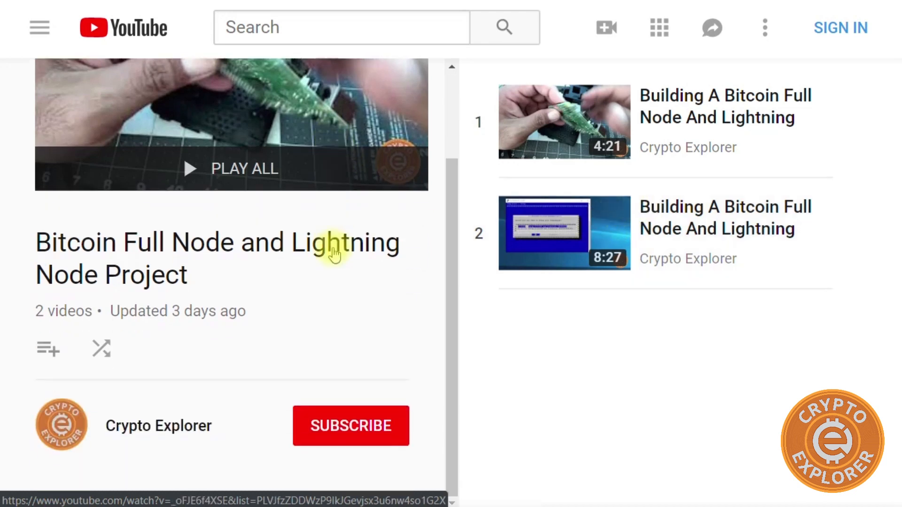
mouse_move(512, 245)
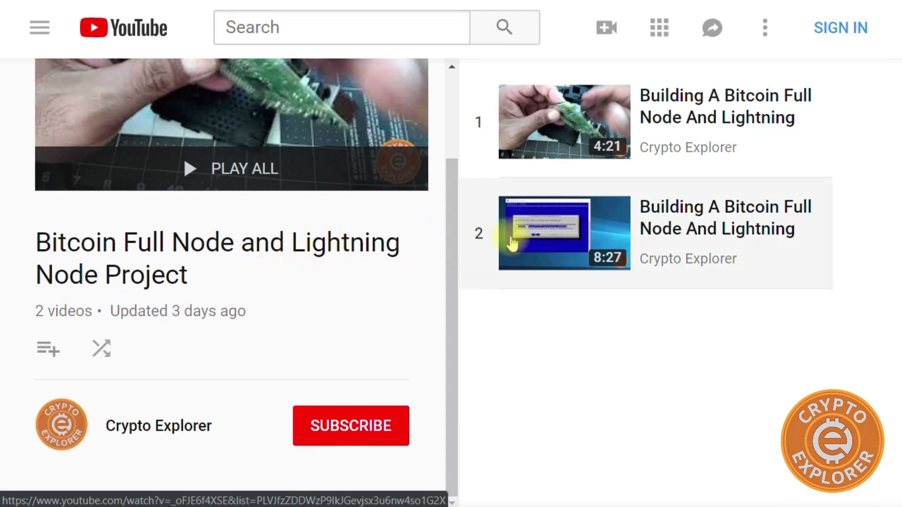
mouse_move(173, 249)
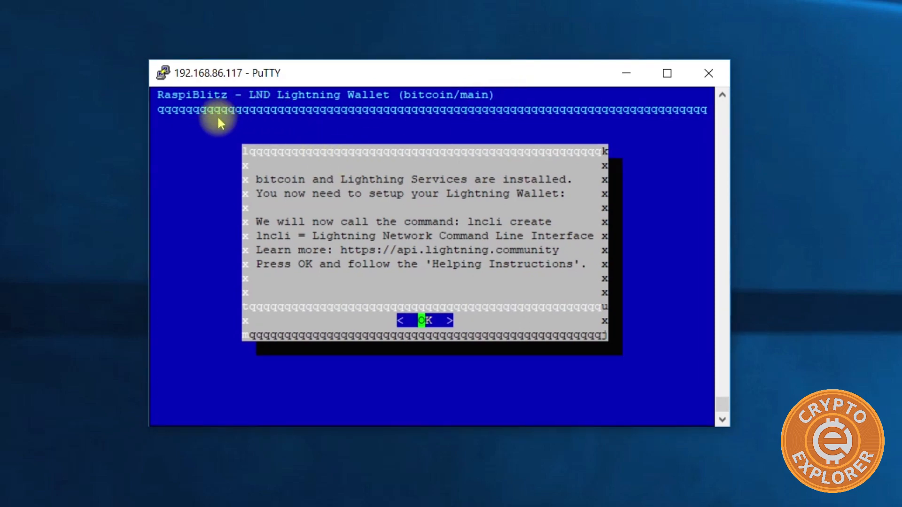
mouse_move(282, 284)
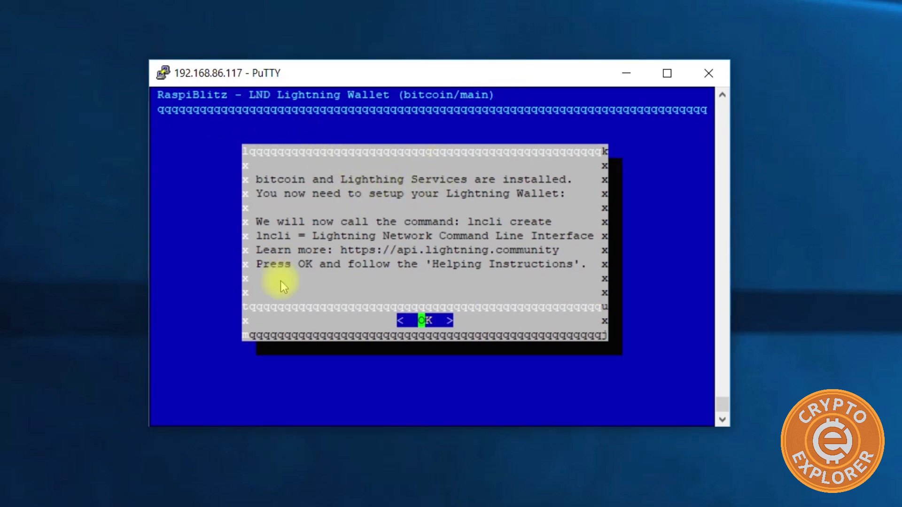
mouse_move(439, 229)
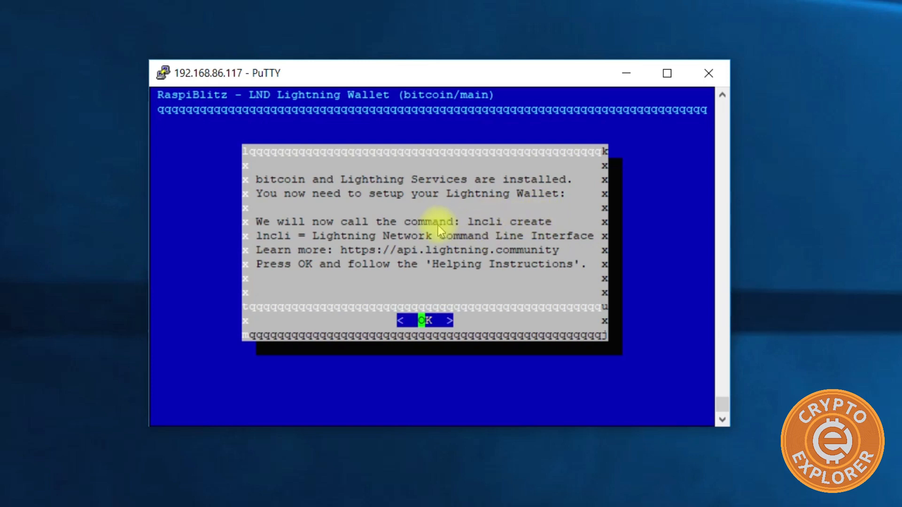
mouse_move(424, 227)
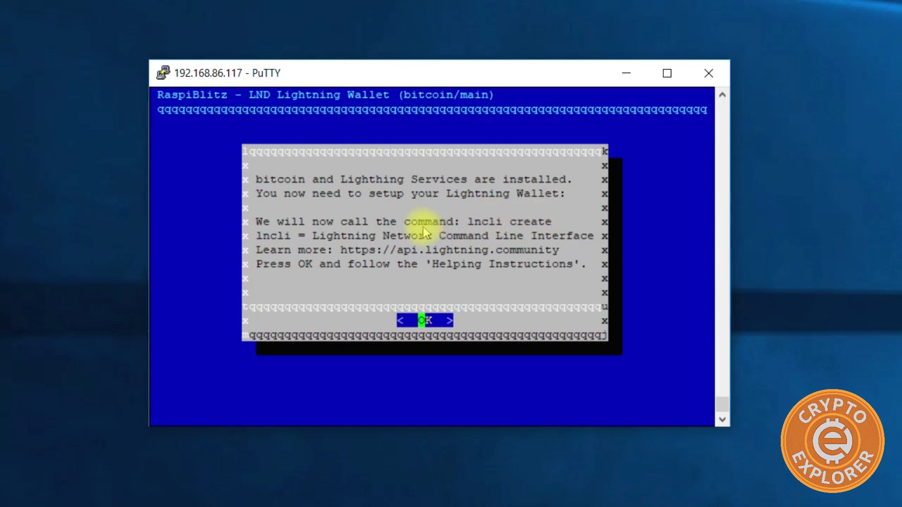
mouse_move(361, 251)
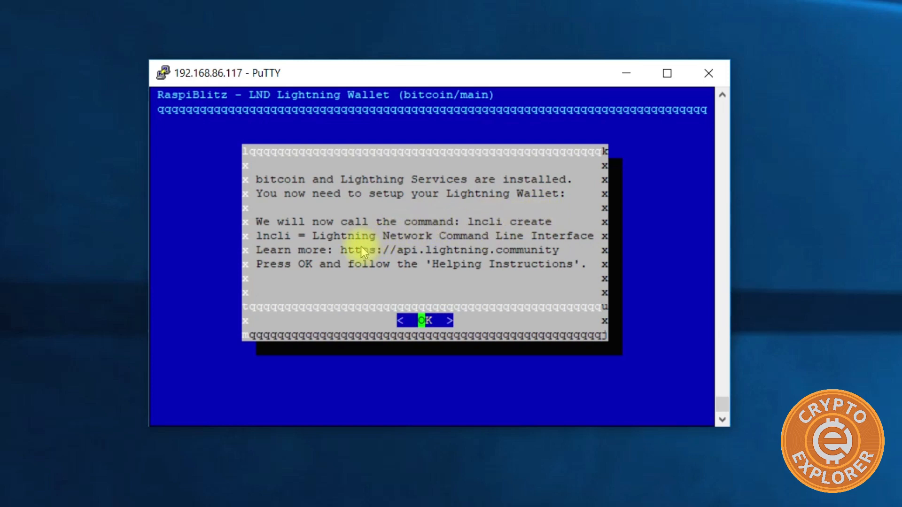
mouse_move(549, 227)
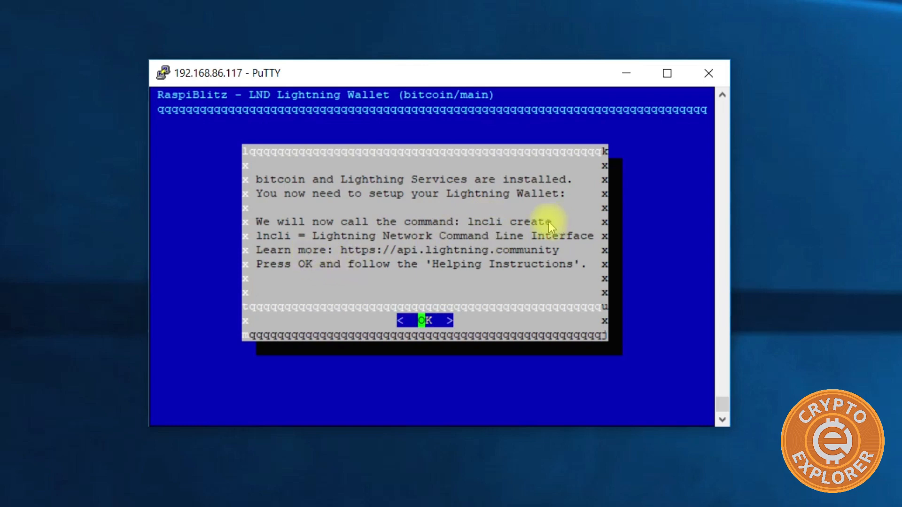
mouse_move(509, 236)
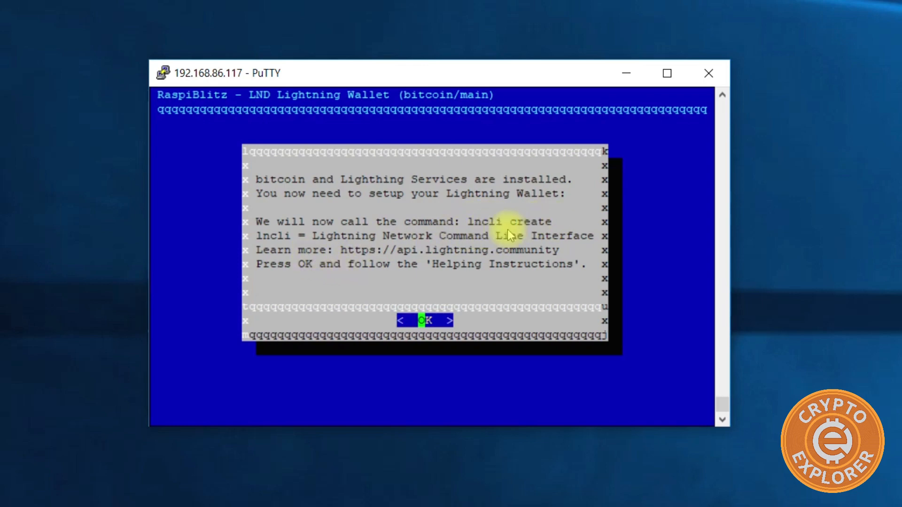
mouse_move(459, 266)
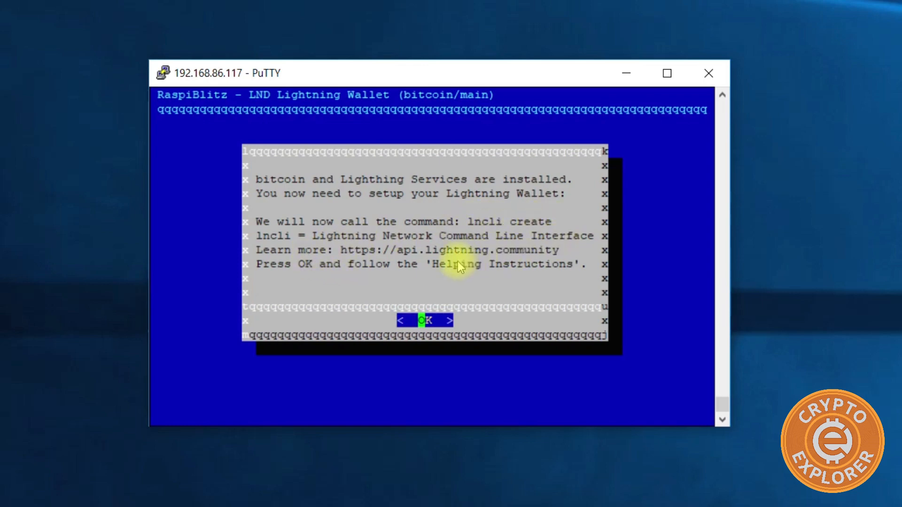
mouse_move(423, 257)
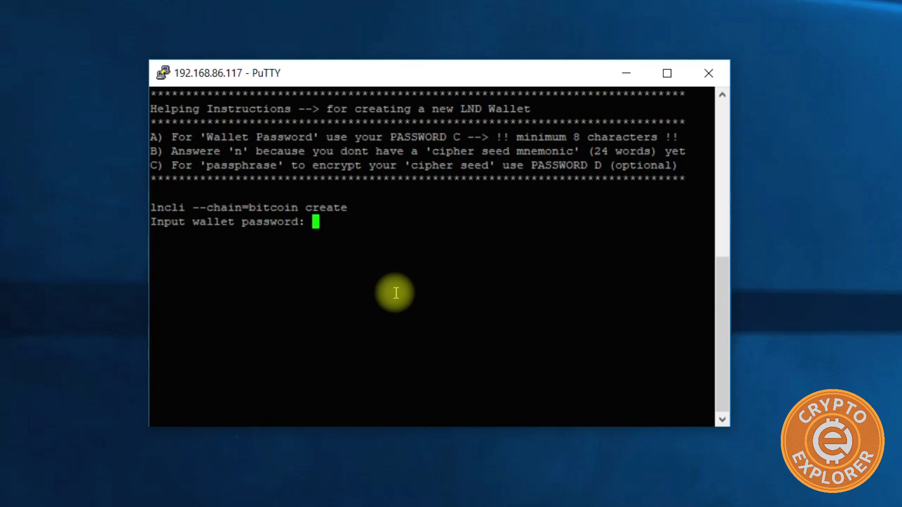
key("Enter")
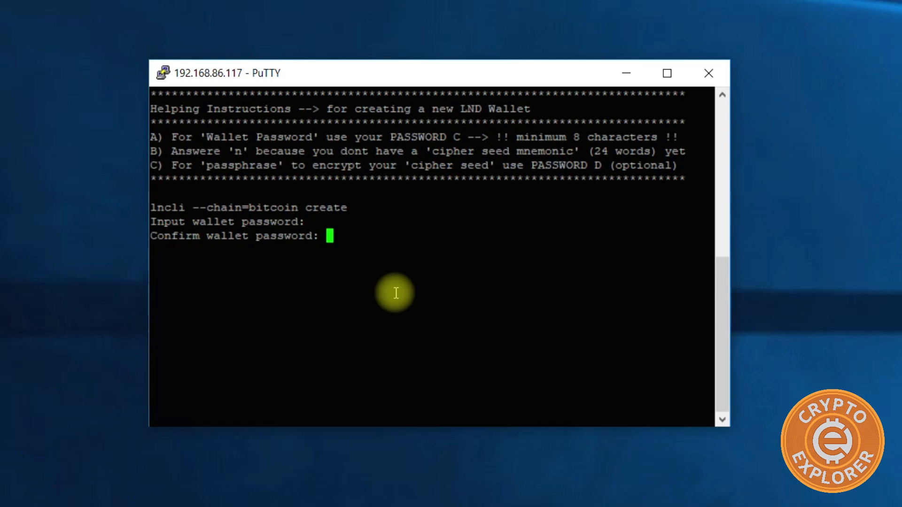
key("Enter")
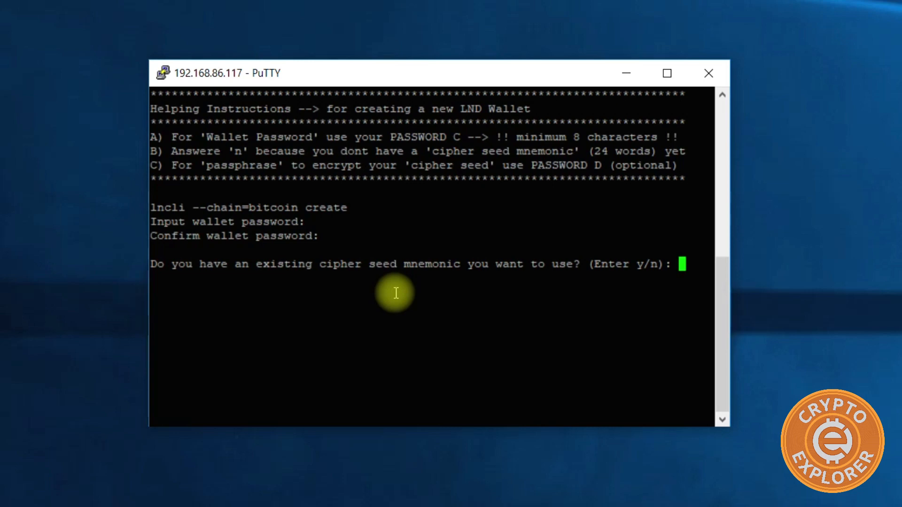
type("n")
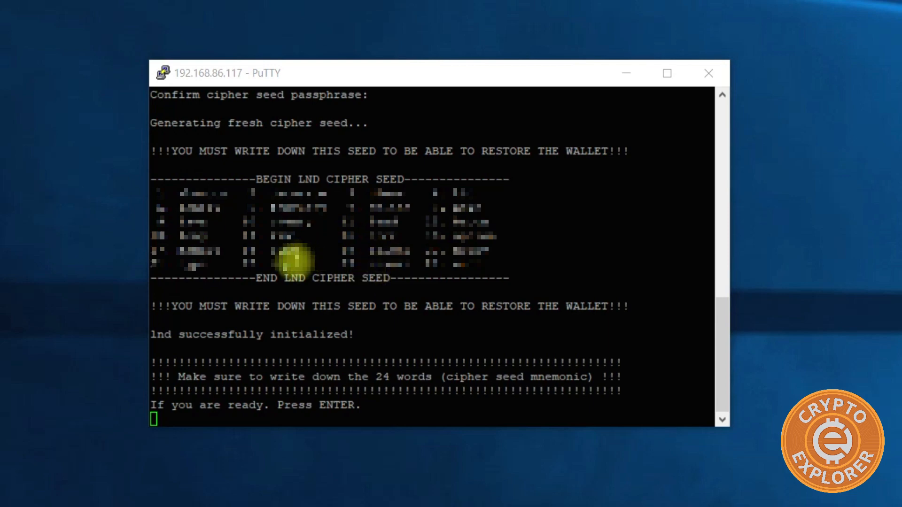
mouse_move(560, 235)
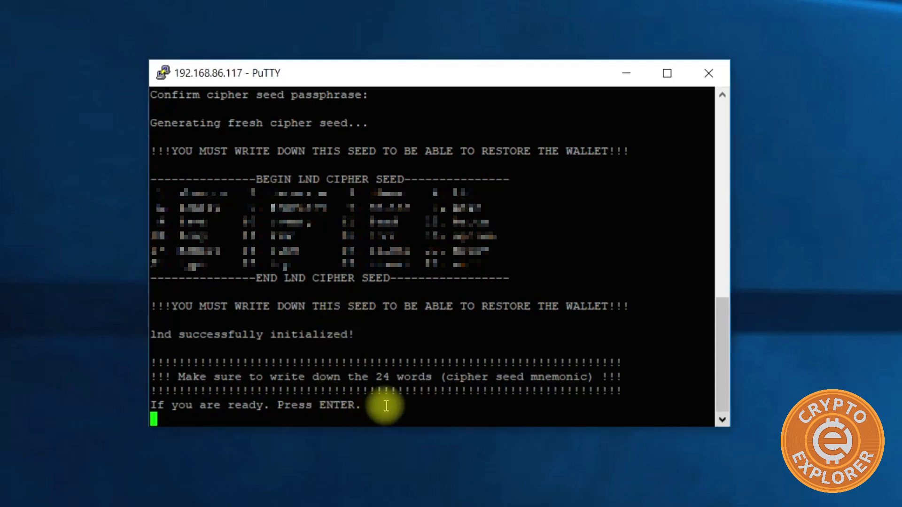
mouse_move(428, 406)
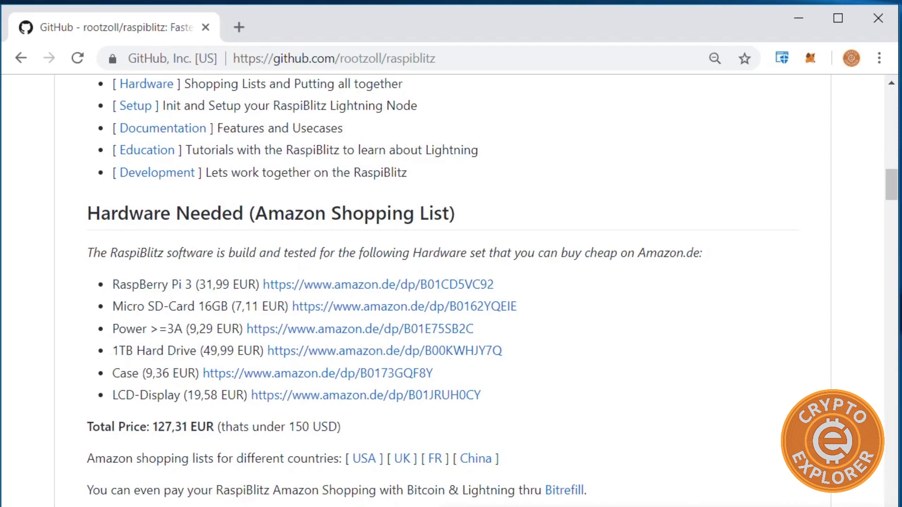
- Scroll the rootzoll/raspiblitz README to the Lightning wallet creation and blockchain rescan section
scroll("up", 3)
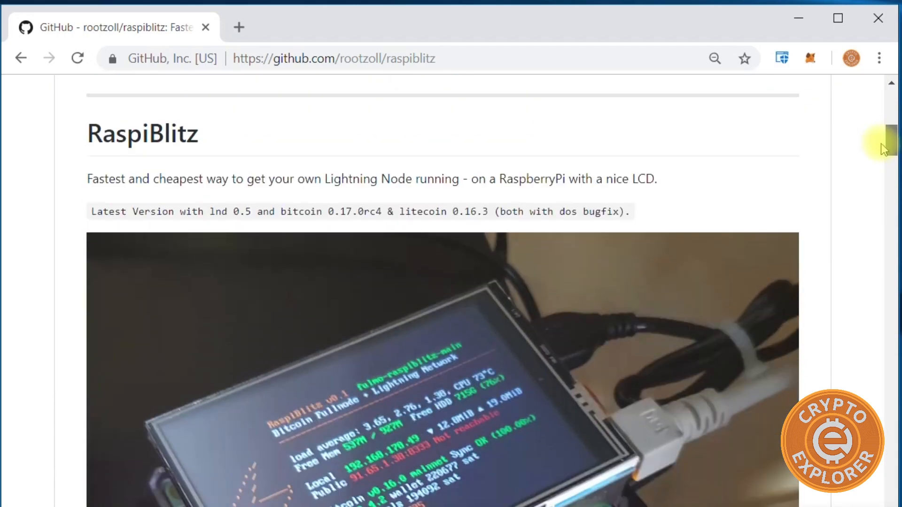
scroll("down", 3)
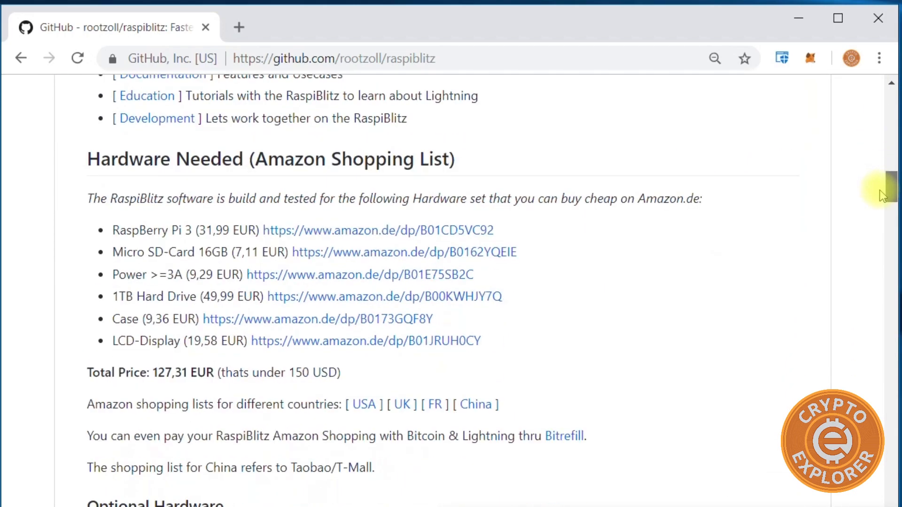
scroll("down", 3)
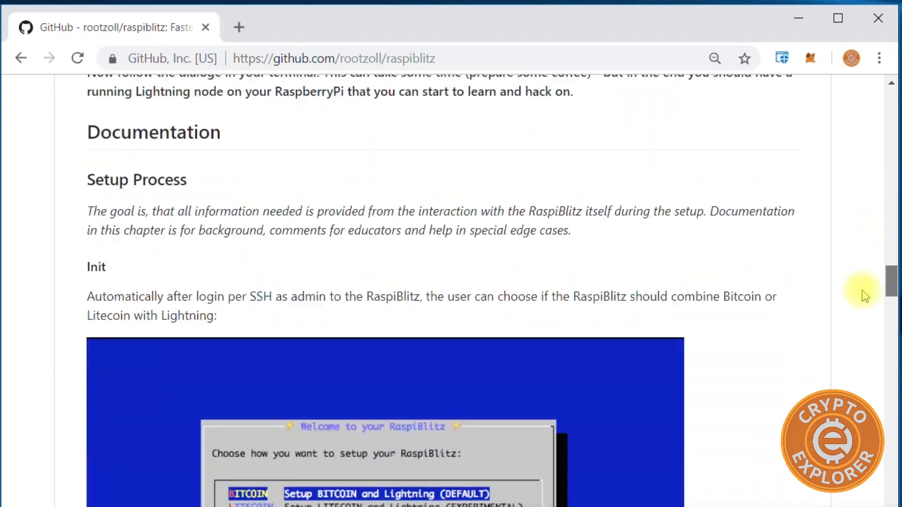
scroll("down", 3)
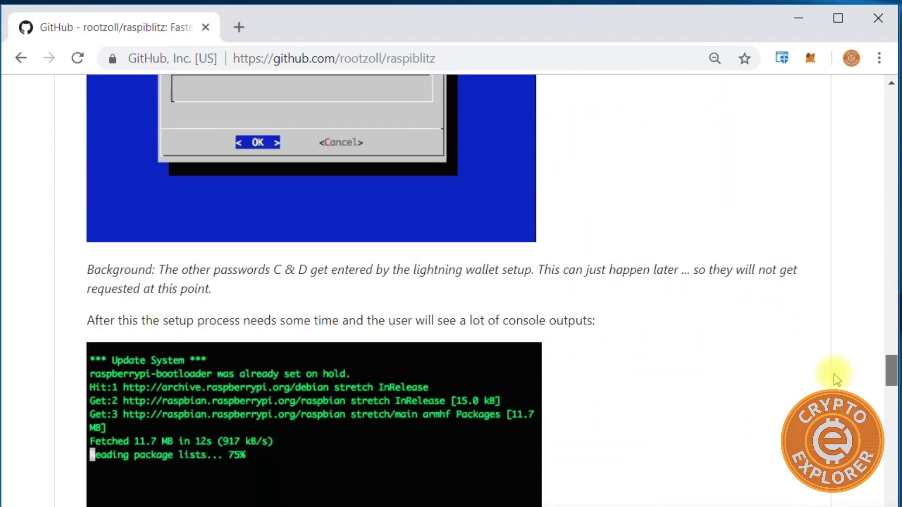
scroll("down", 3)
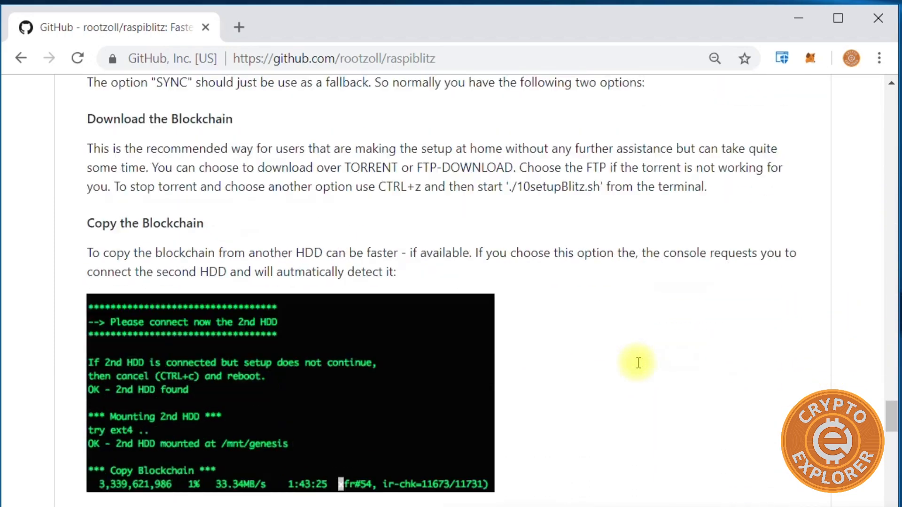
scroll("down", 3)
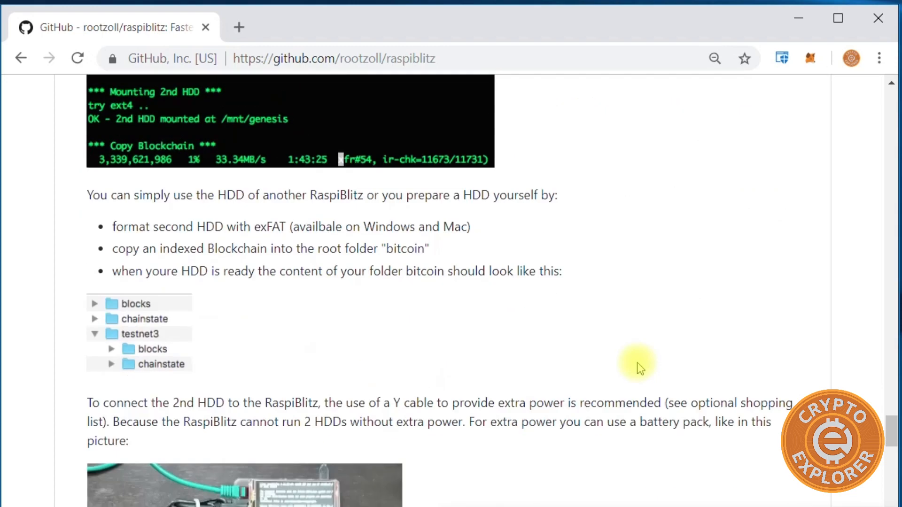
scroll("down", 3)
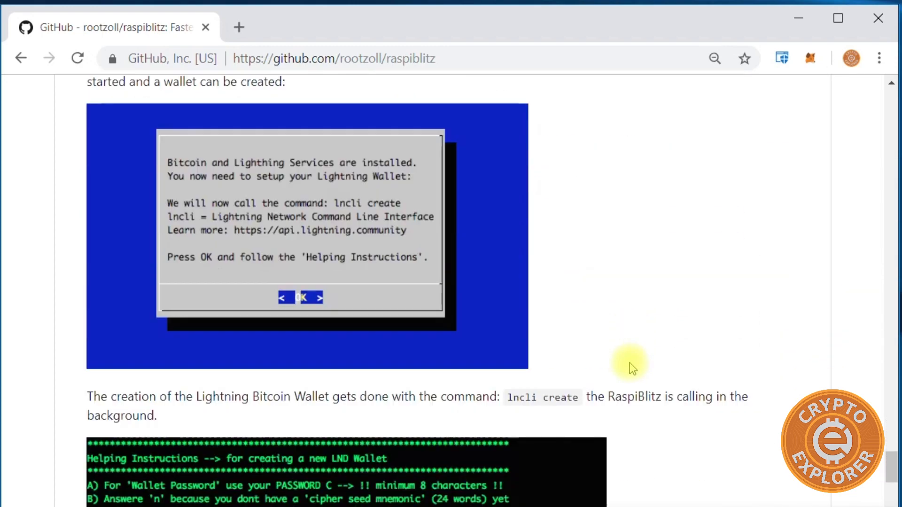
scroll("down", 3)
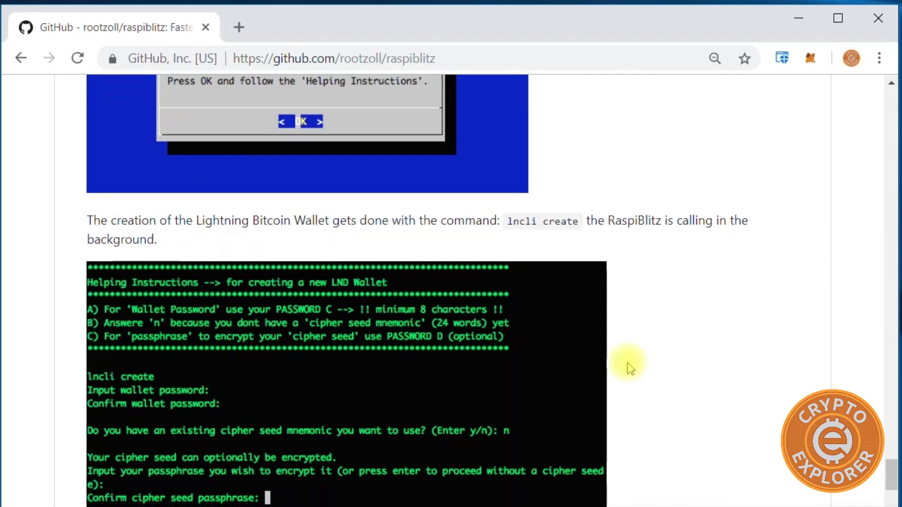
scroll("down", 3)
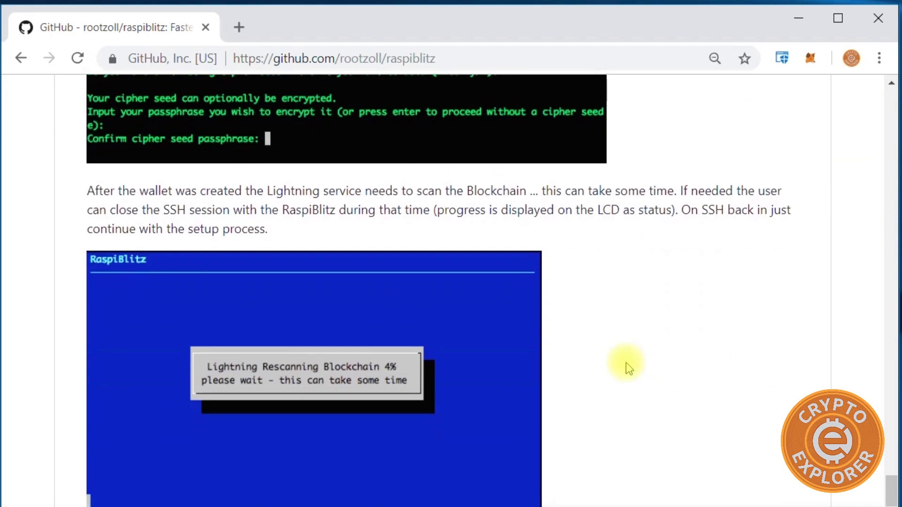
scroll("down", 3)
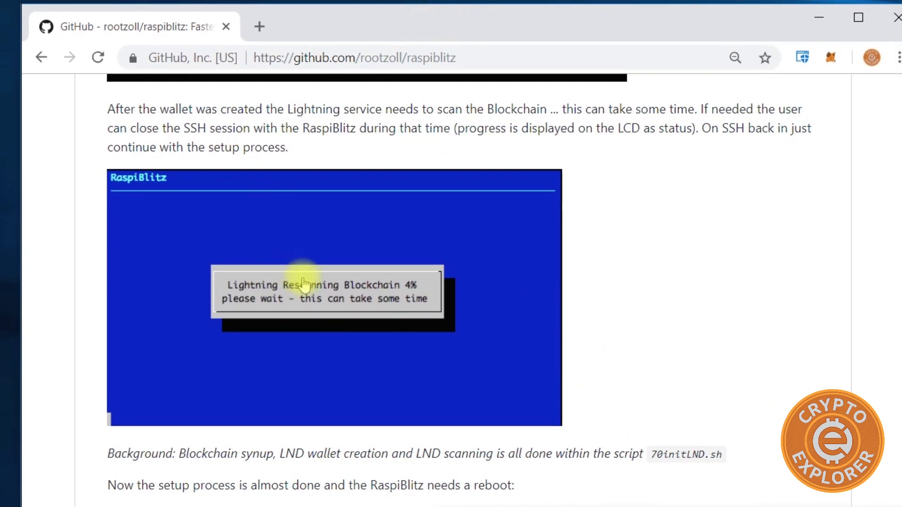
mouse_move(463, 27)
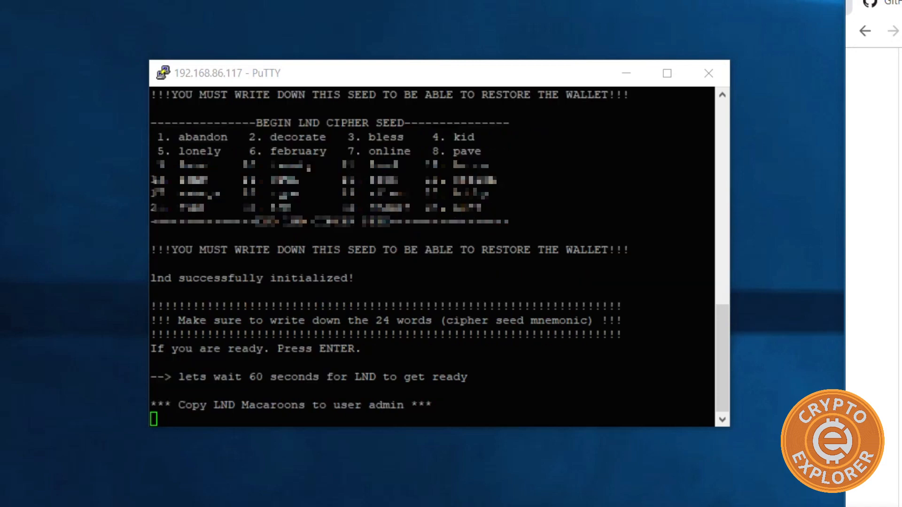
- Confirm the seed is recorded so macaroons are copied and LND sync starts
key("Return")
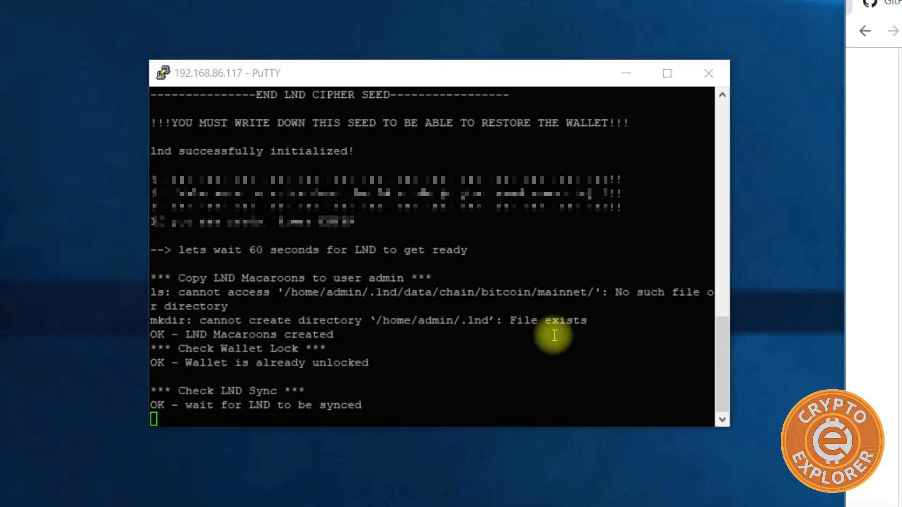
mouse_move(361, 371)
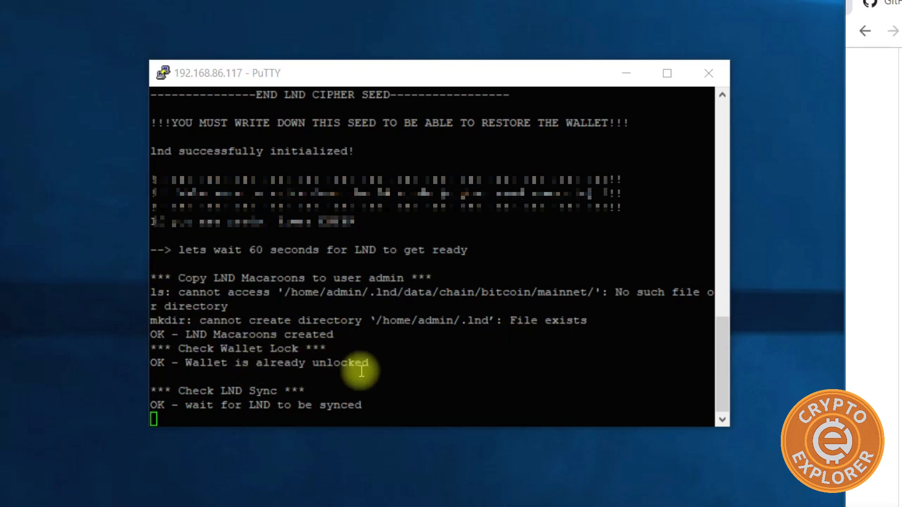
mouse_move(271, 357)
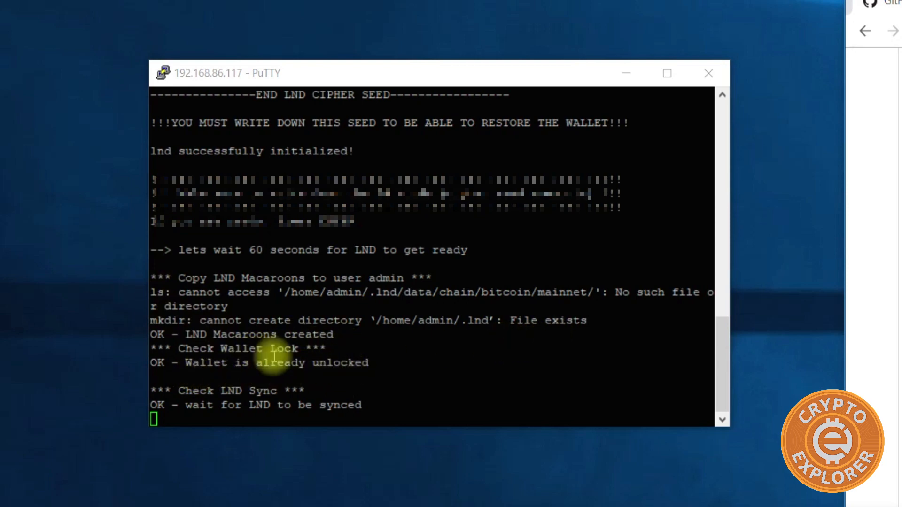